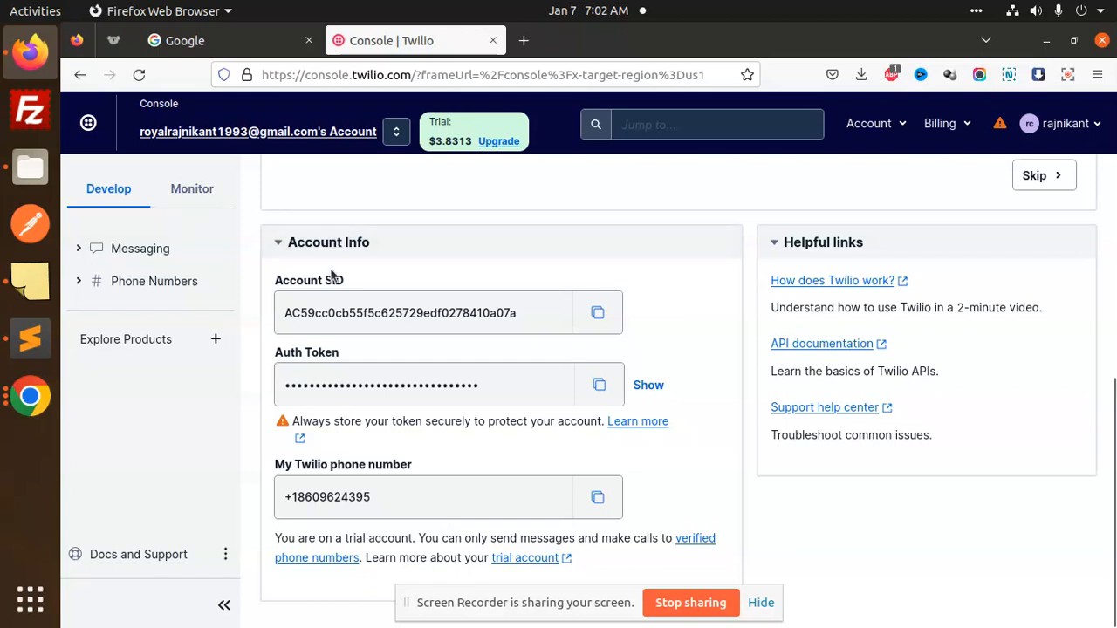
mouse_move(306, 488)
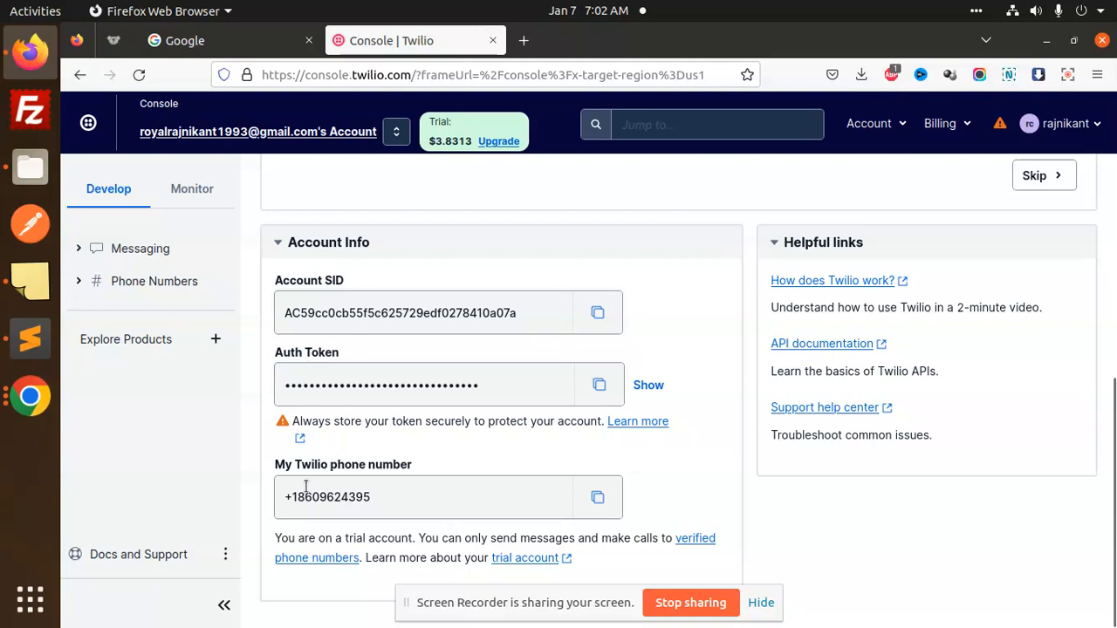
mouse_move(662, 296)
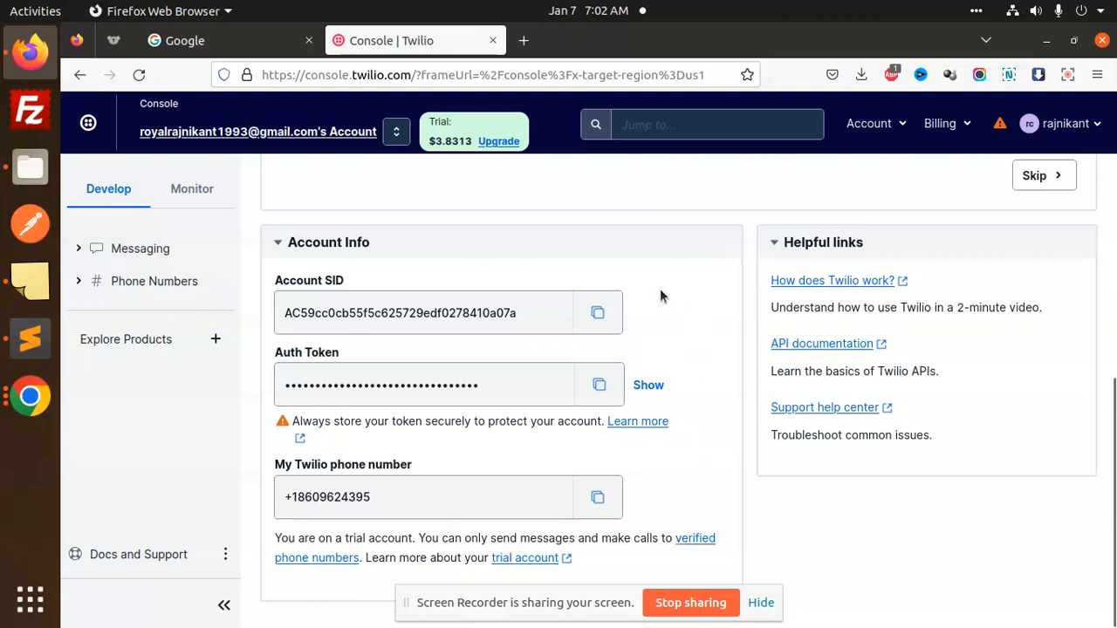
mouse_move(397, 534)
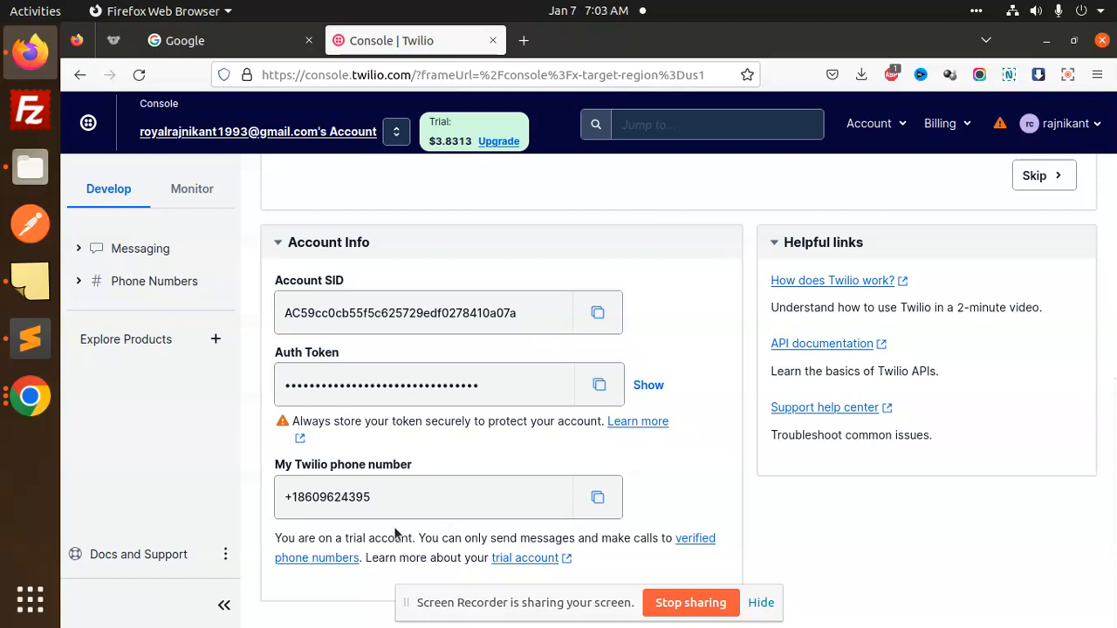
mouse_move(447, 250)
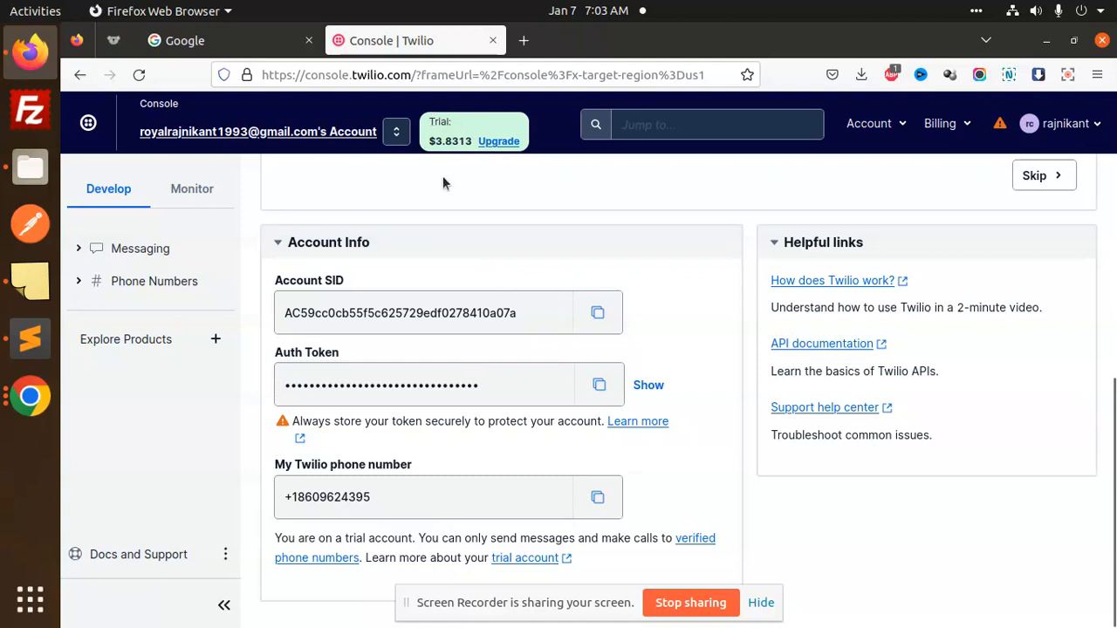
mouse_move(393, 217)
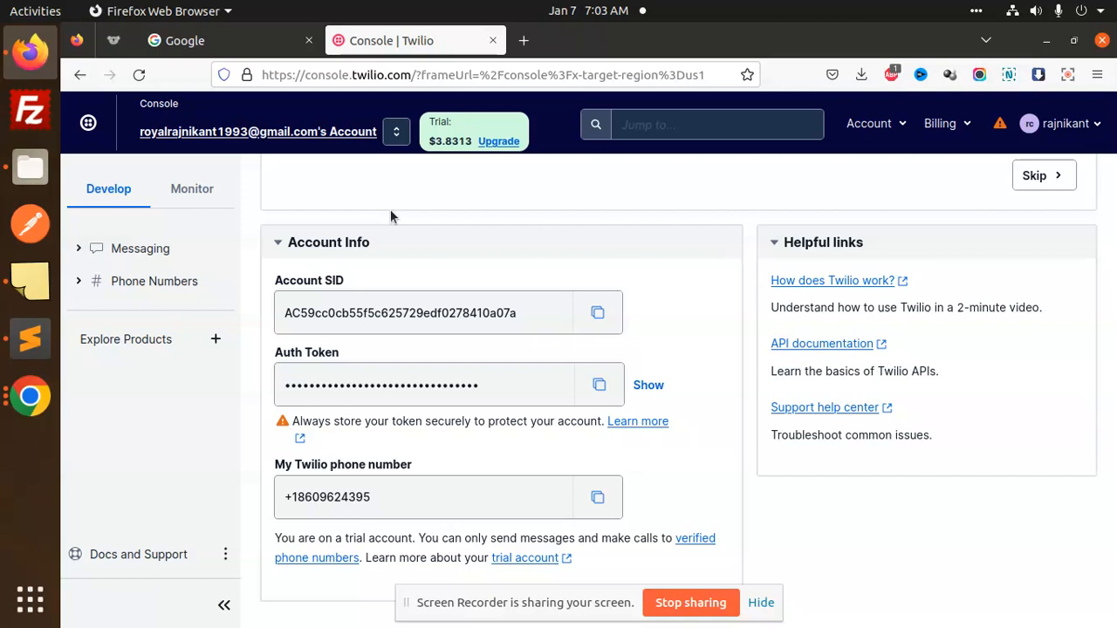
mouse_move(25, 502)
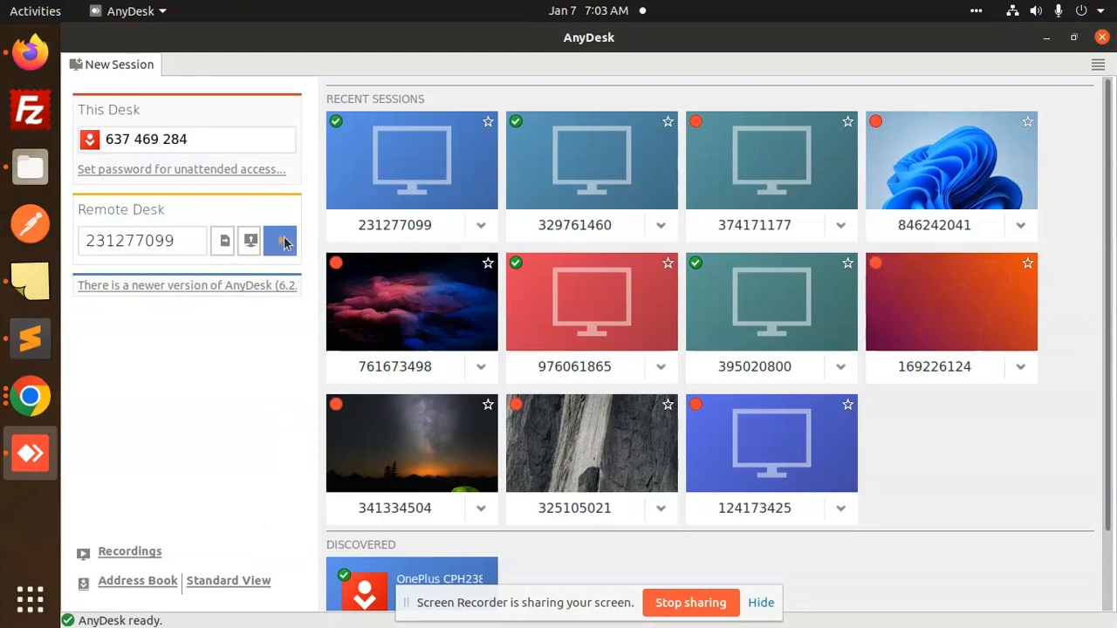
click(280, 241)
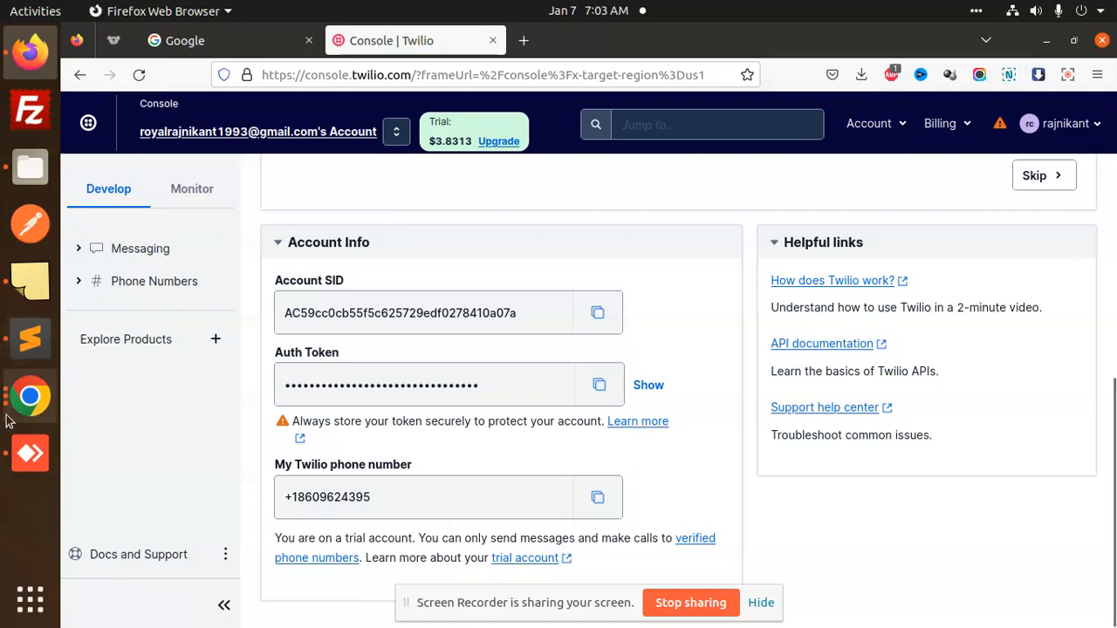
Run 'node server.js' in a terminal opened from the testapp folder, then switch to the remote phone.
click(29, 454)
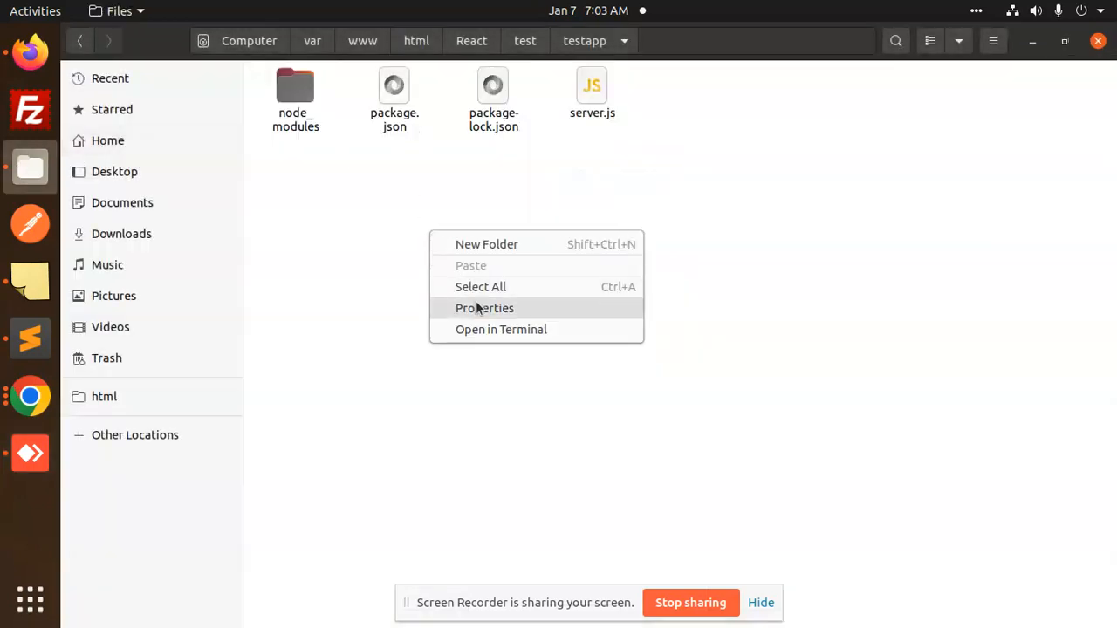
click(500, 328)
text(n)
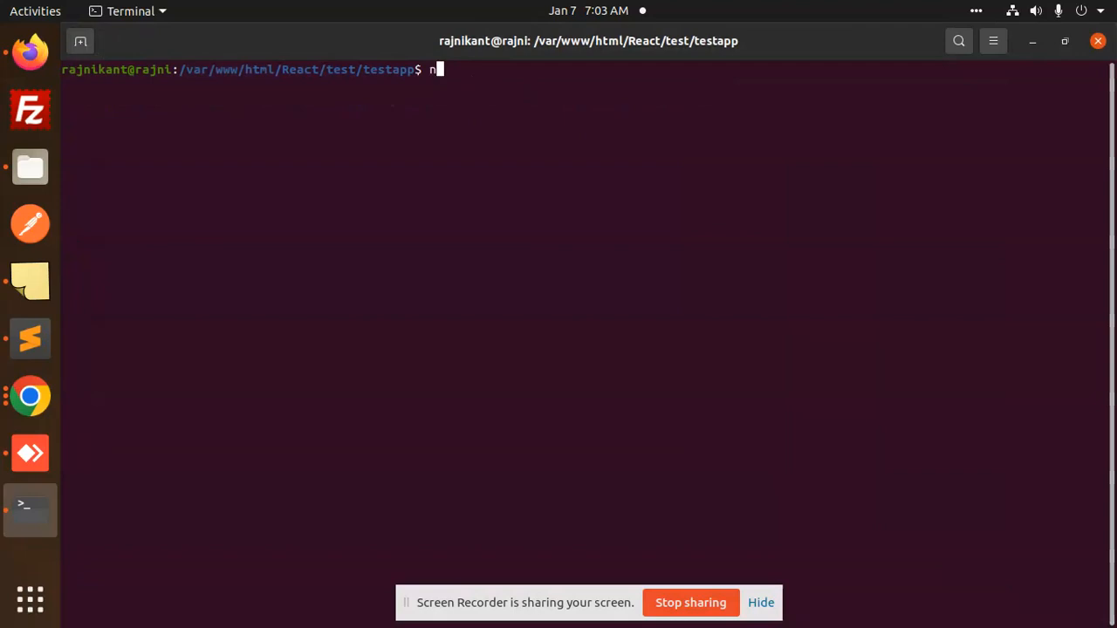
text(ode server.js)
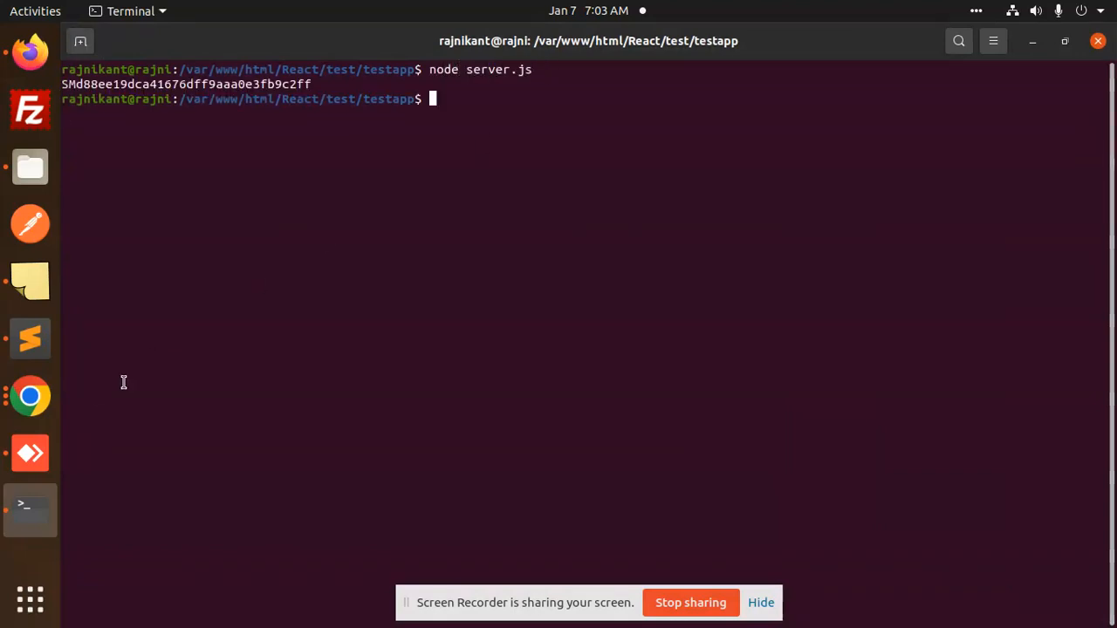
click(30, 453)
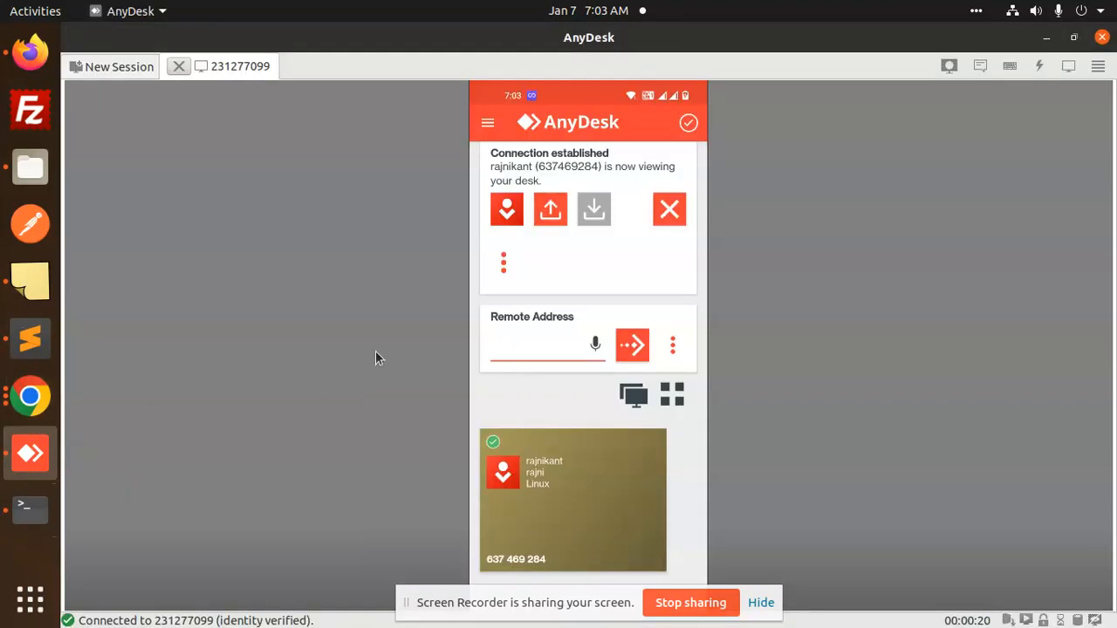
mouse_move(480, 297)
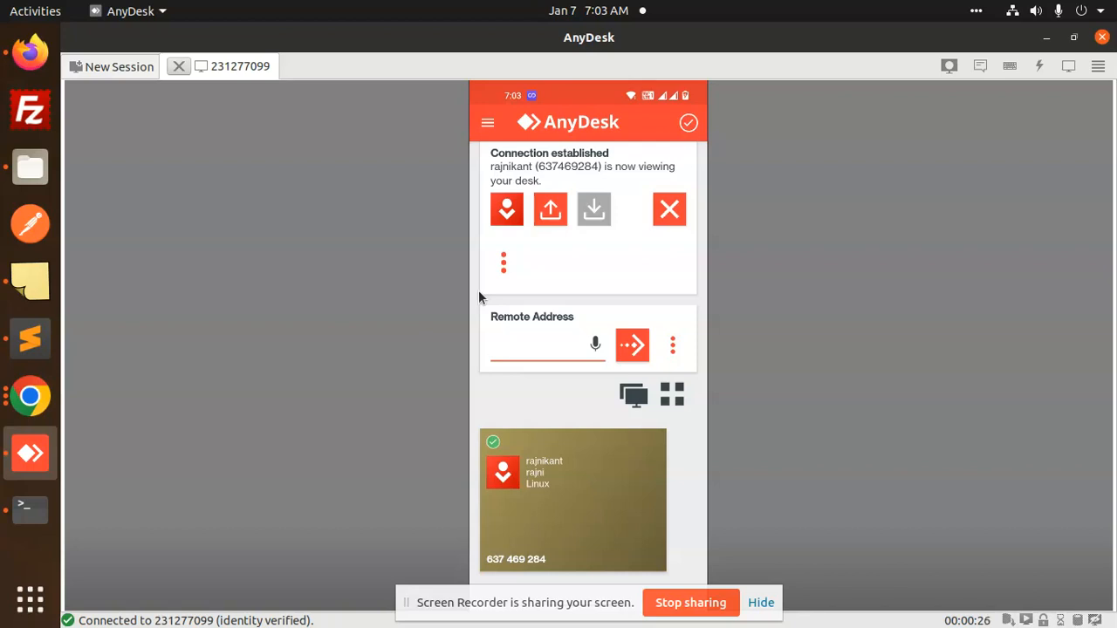
mouse_move(42, 338)
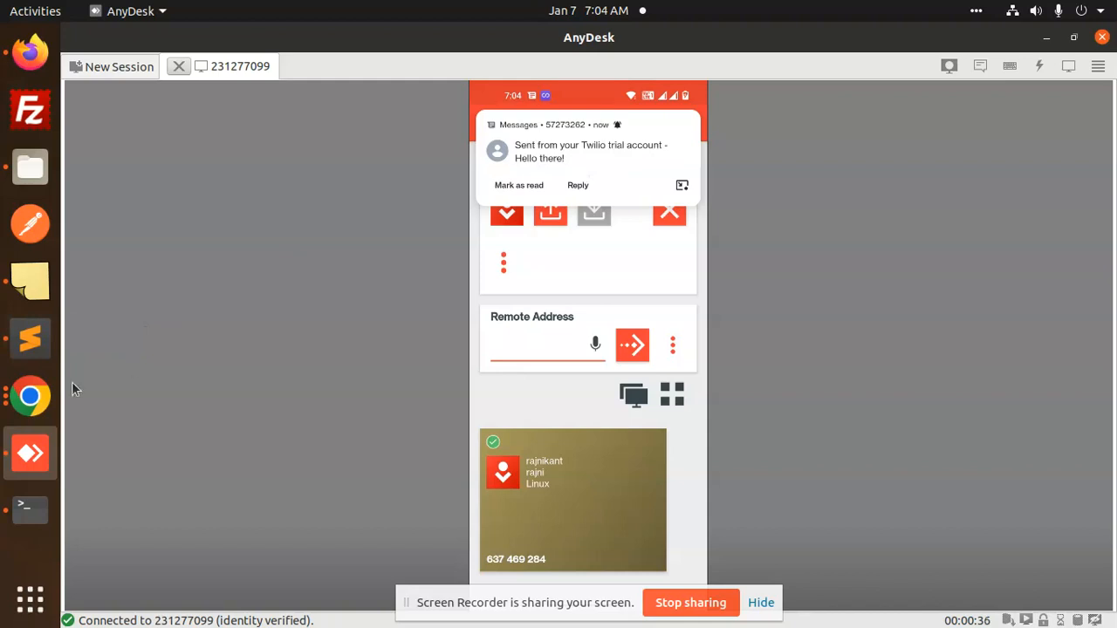
After the 'Hello there!' SMS arrives on the remote phone, bring server.js back up in Sublime Text.
click(30, 339)
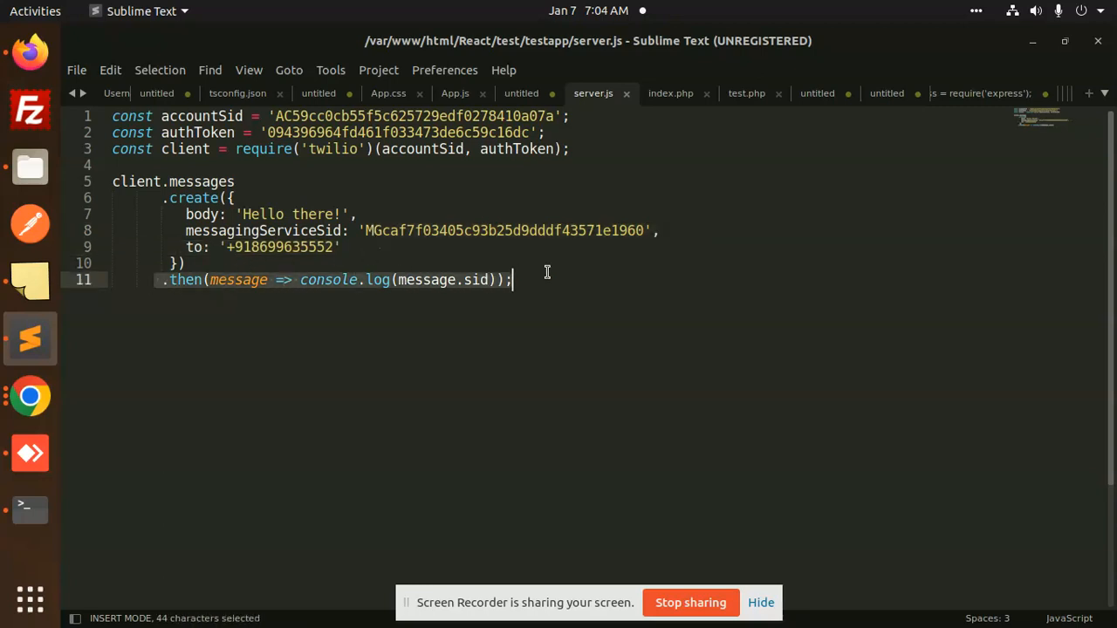
Return to the terminal and highlight the message SID printed by server.js.
click(29, 509)
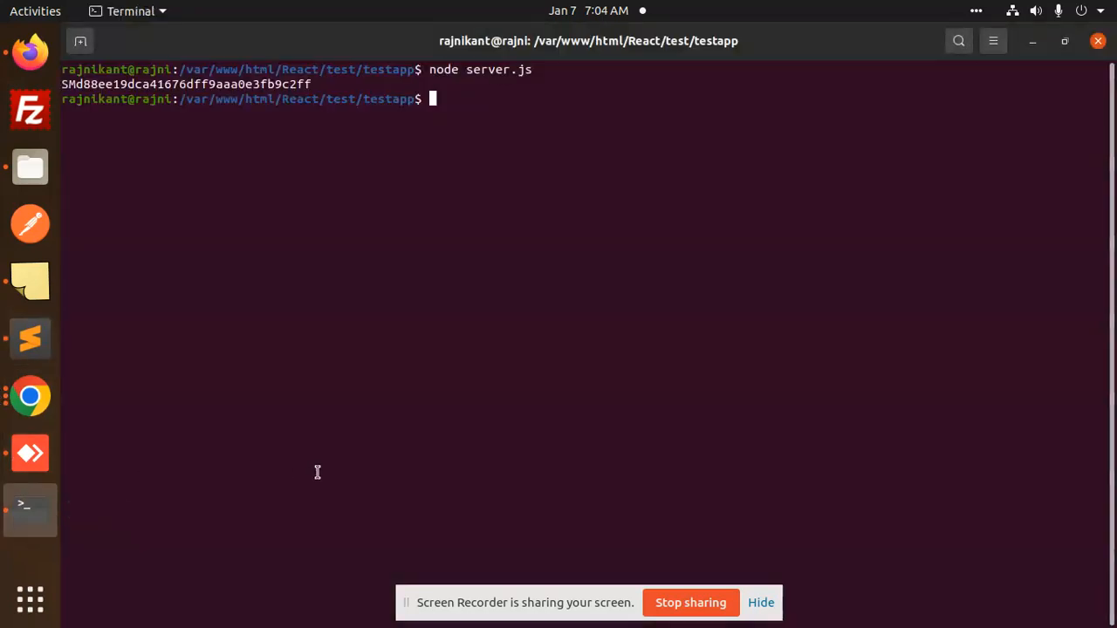
double_click(116, 98)
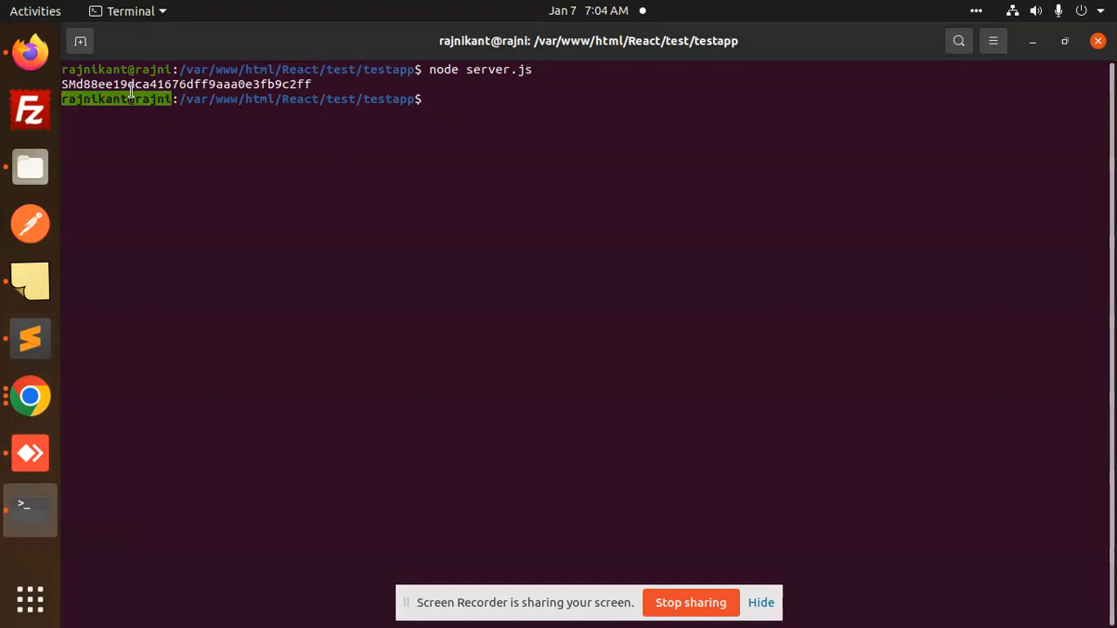